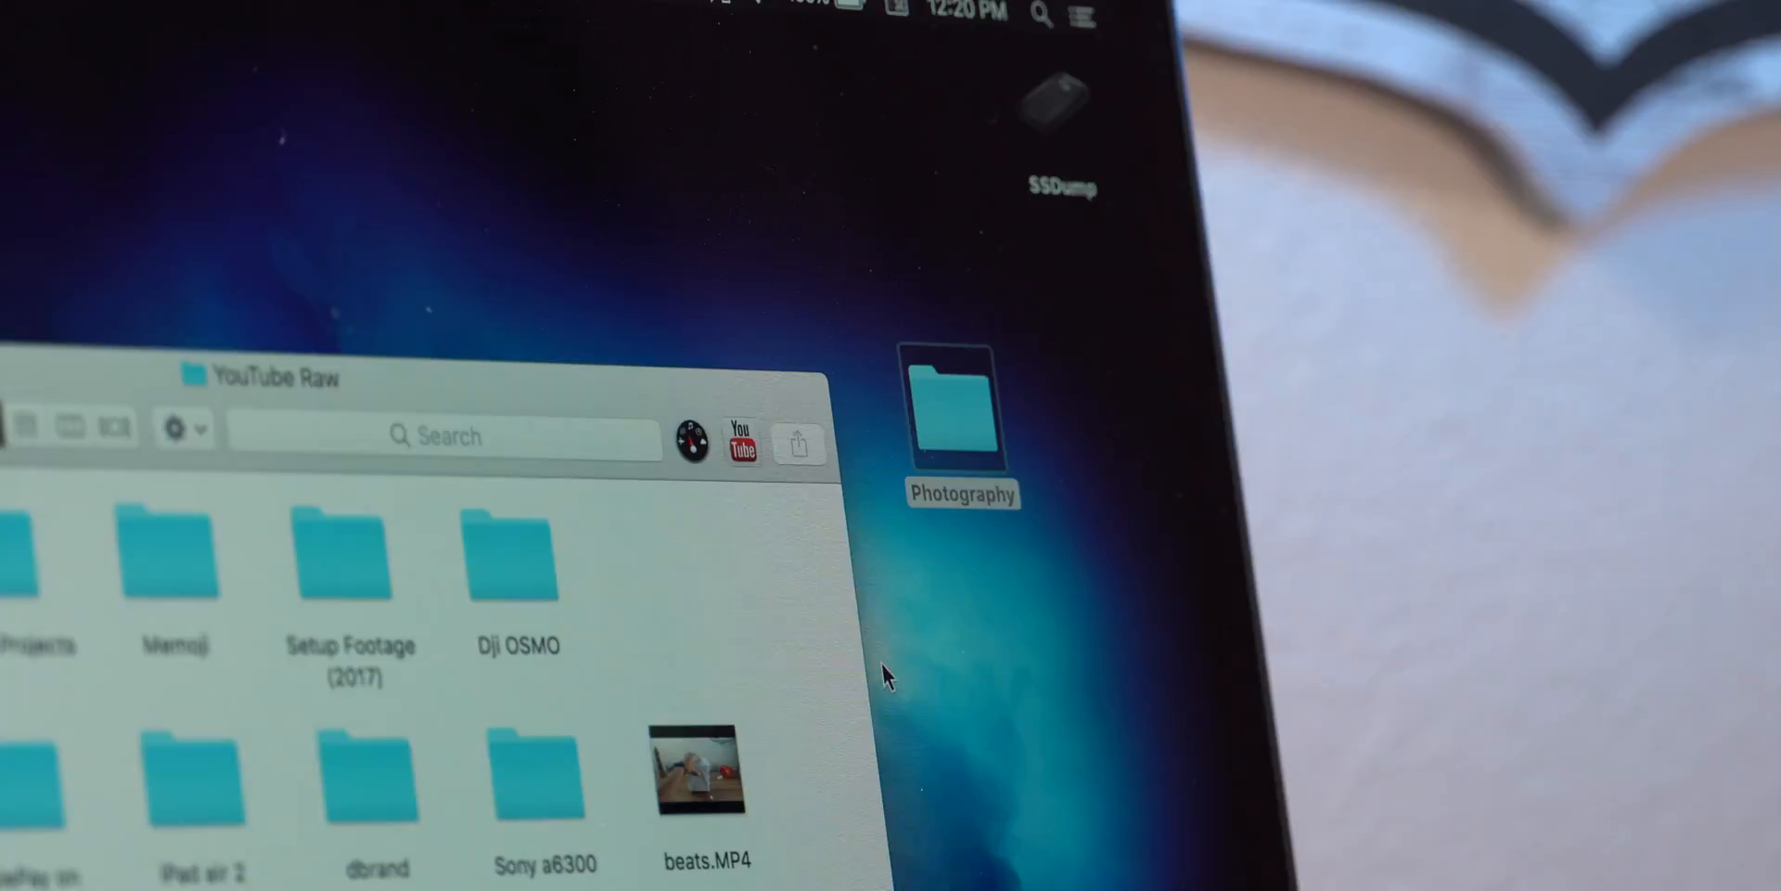
Copy the Photography folder from the desktop onto the SSDump drive
{"action": "left_click_drag", "start_coordinate": [961, 409], "coordinate": [686, 568]}
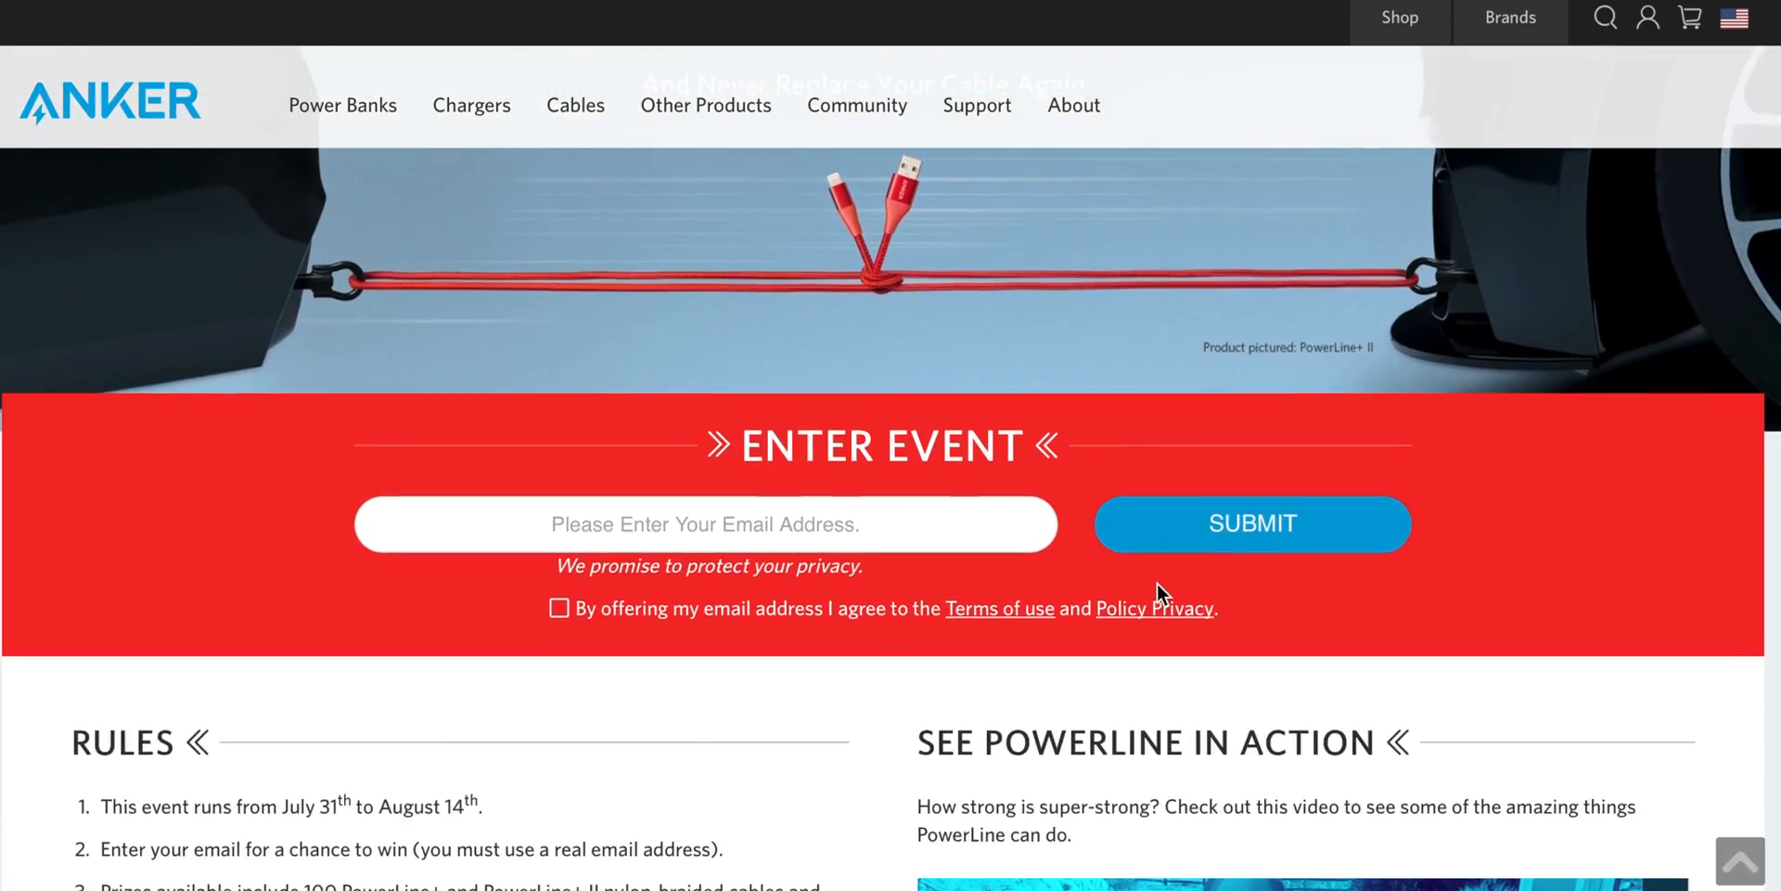
Select the 'Please Enter Your Email Address' field on the Anker PowerLine giveaway page
{"action": "left_click", "coordinate": [704, 523]}
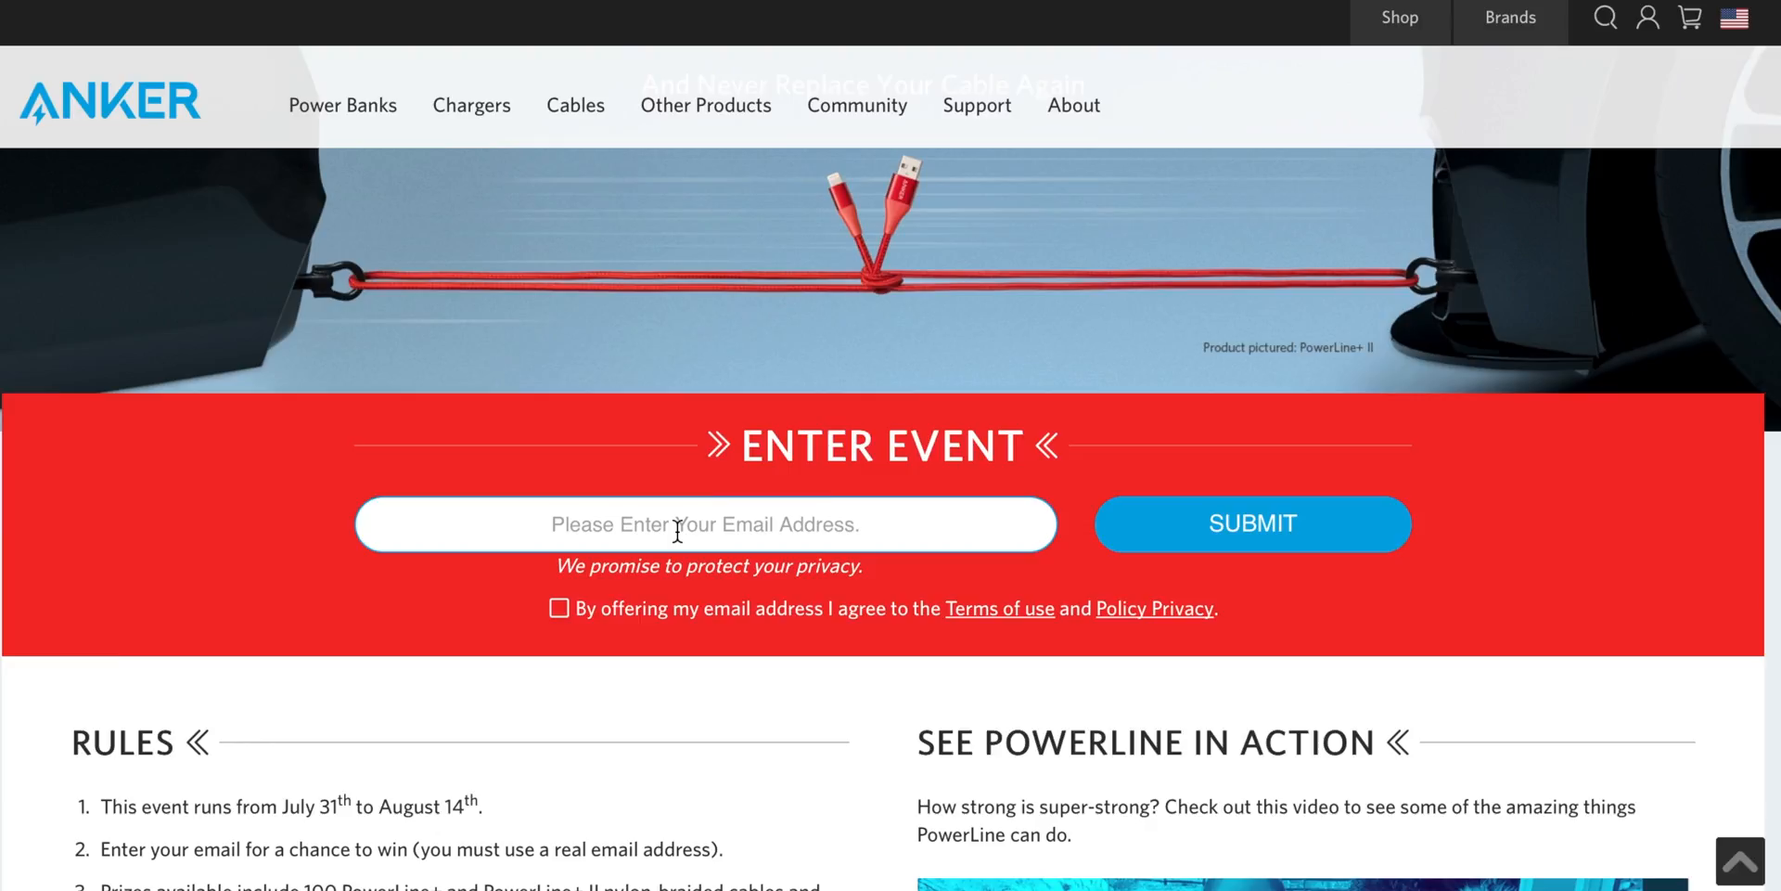